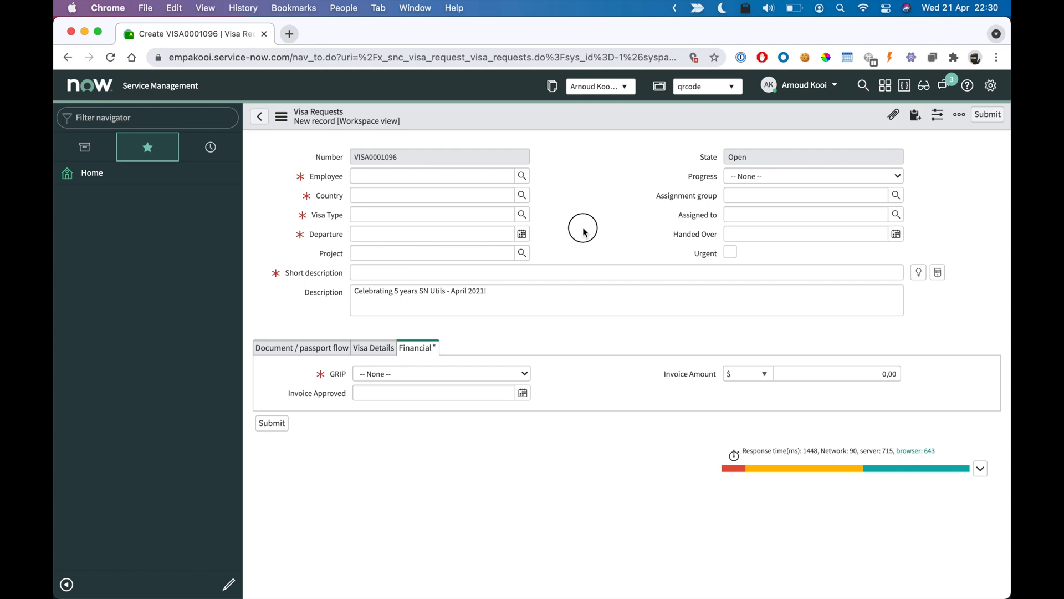
pyautogui.moveTo(585, 233)
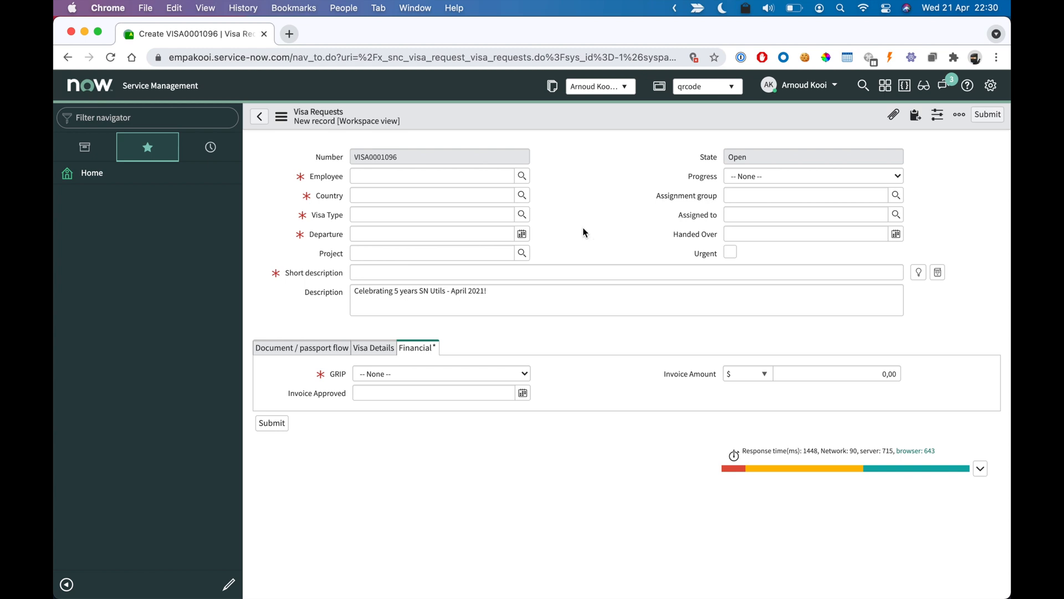
# Step: Fill the visa request's empty mandatory fields with random values via /rnd (Country Azerbaijan, GRIP Yes)
pyautogui.write('/rnd')
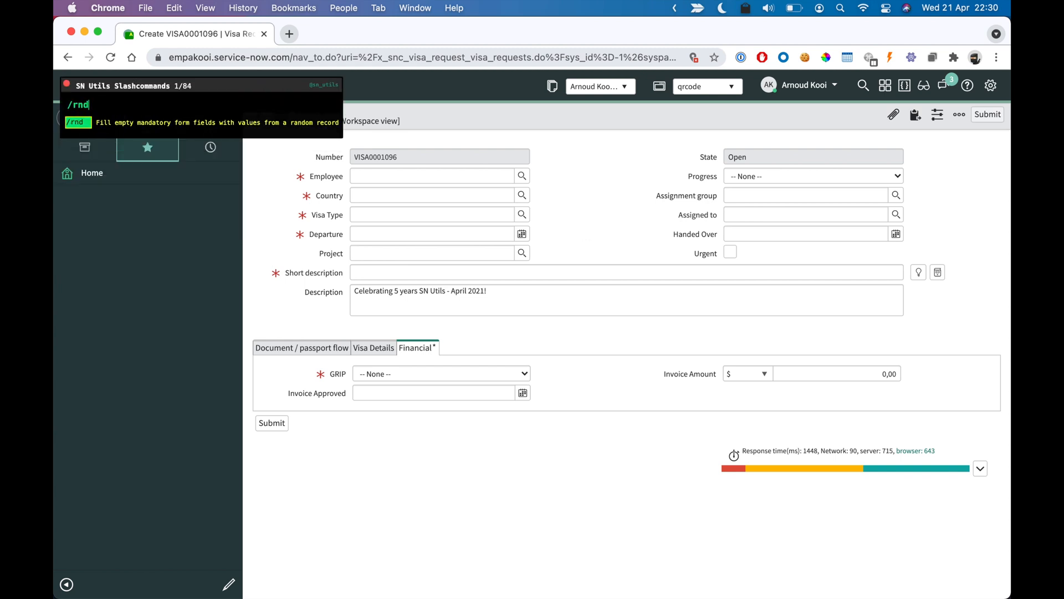
pyautogui.press('Enter')
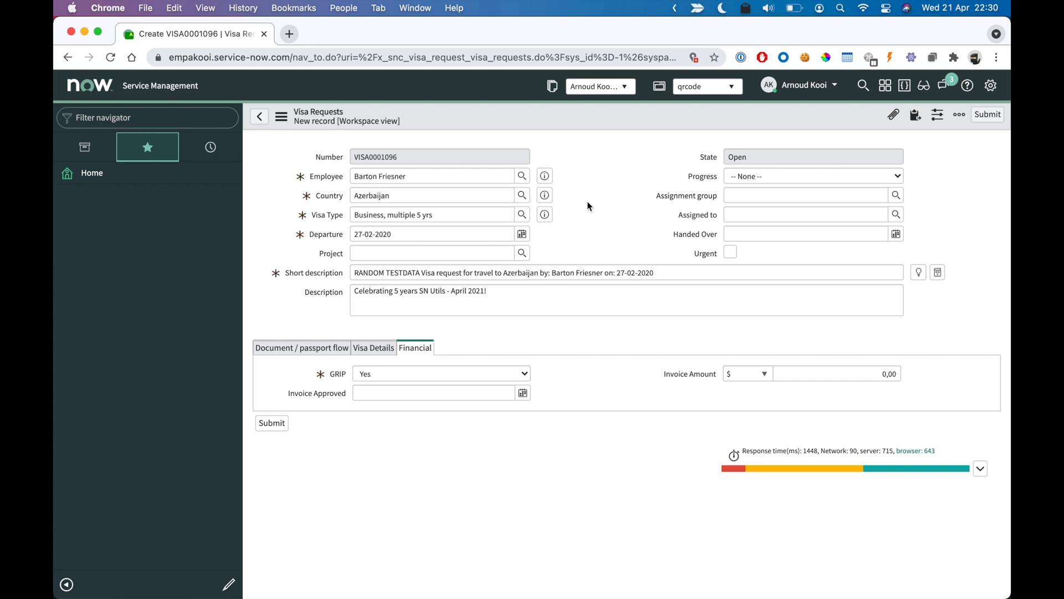
pyautogui.moveTo(585, 204)
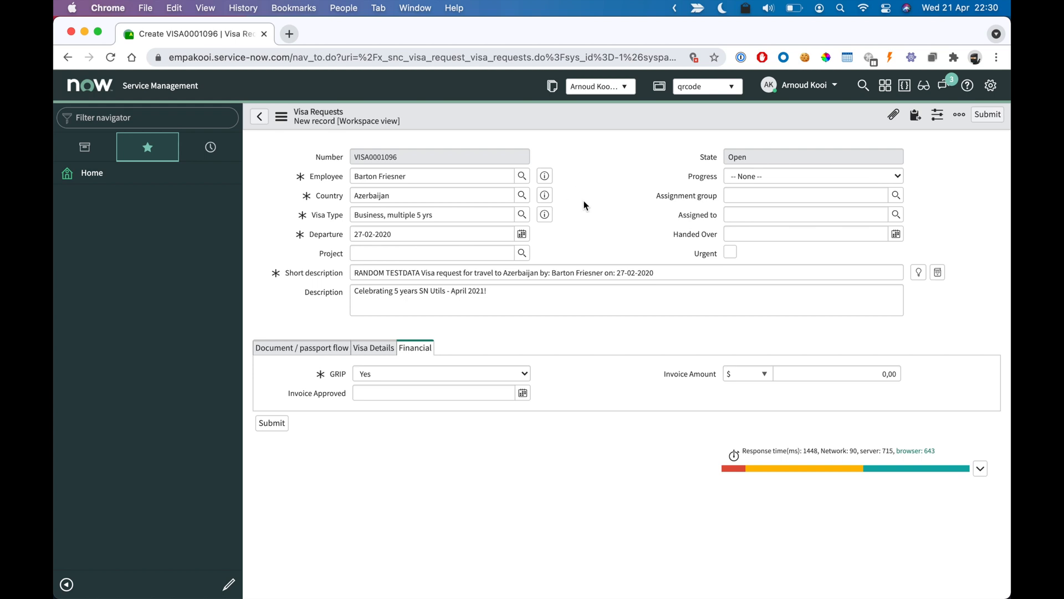
# Step: Search incidents with /inc -m -ut, filter by 'utils' and open INC0011544
pyautogui.write('/inc')
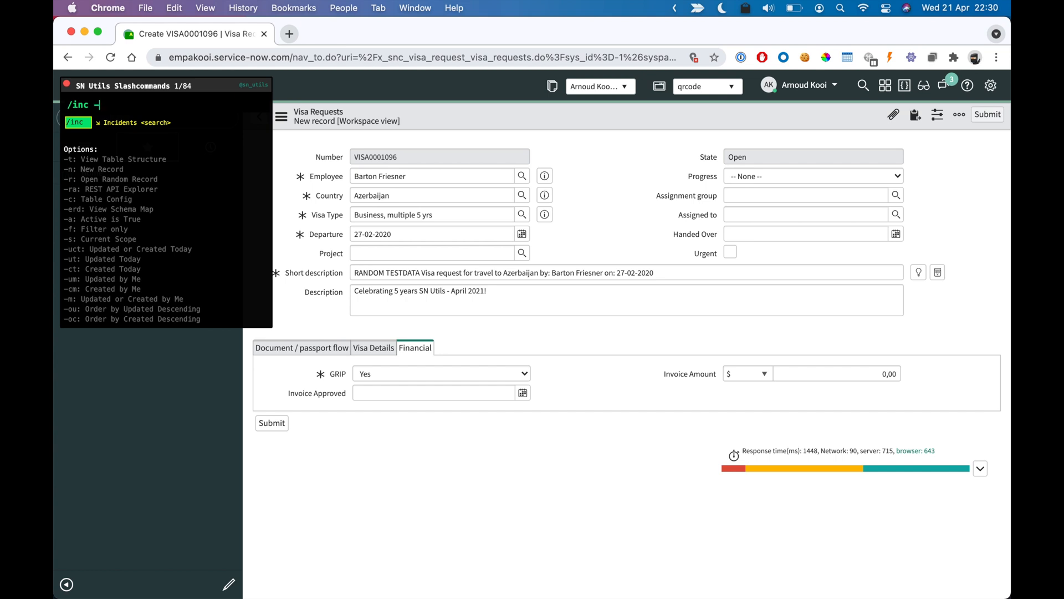
pyautogui.write('-m')
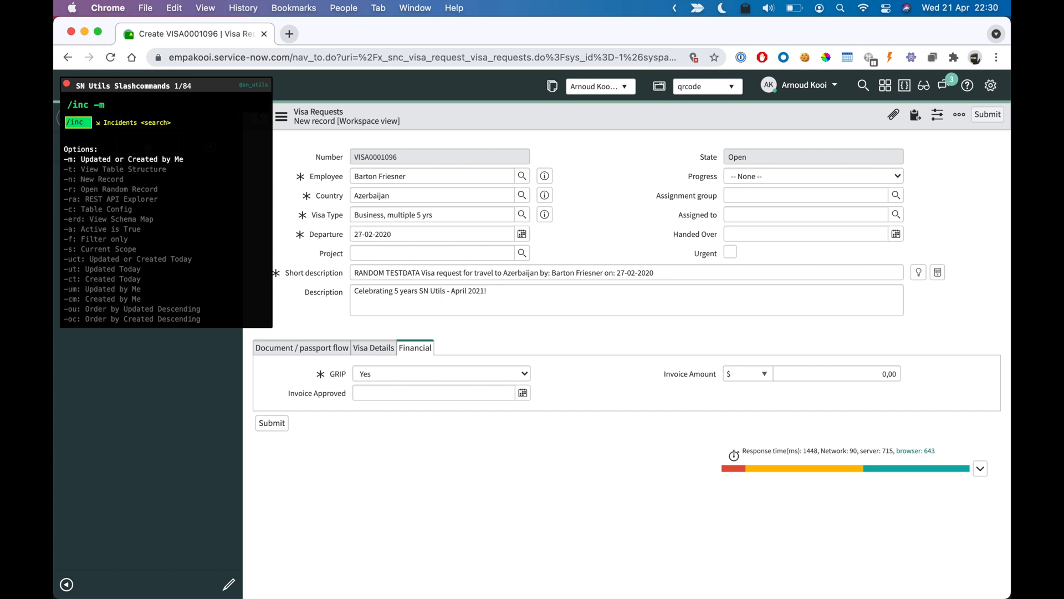
pyautogui.write('-ut')
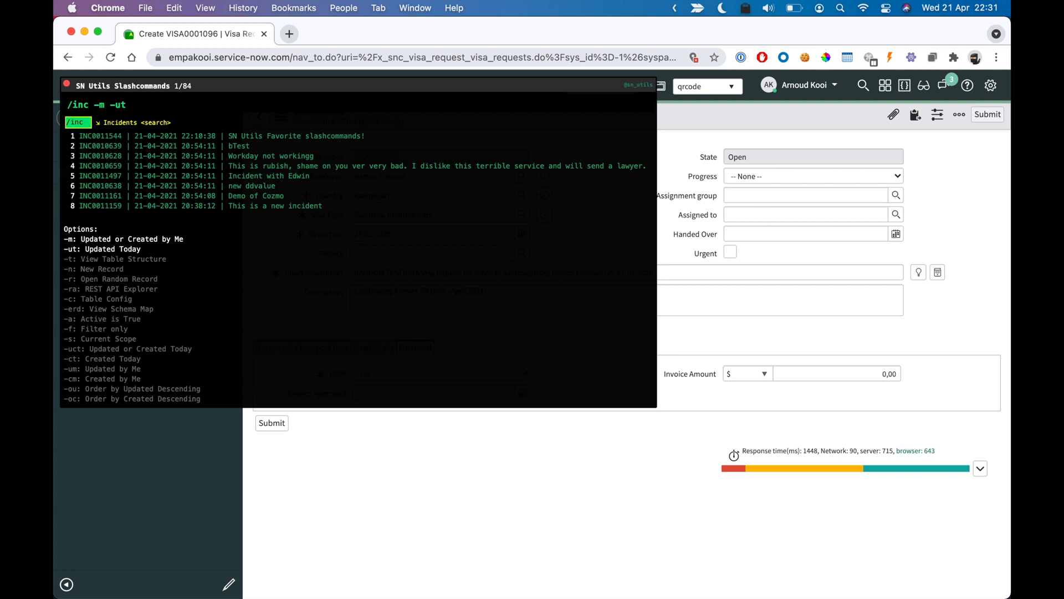
pyautogui.write('utils')
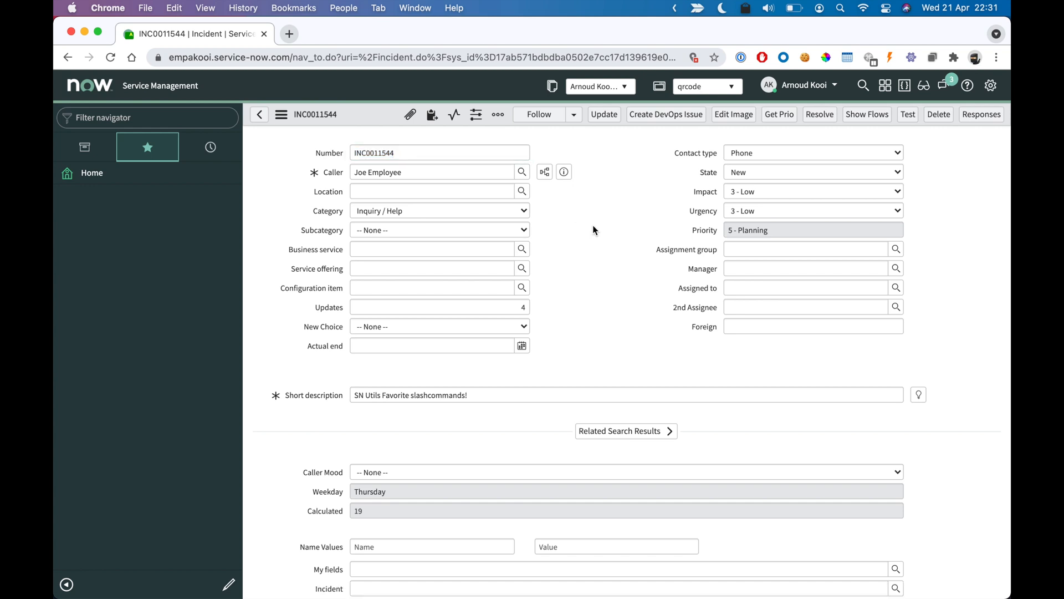
# Step: Show technical field names like caller_id and short_description beside labels via /tn
pyautogui.write('t')
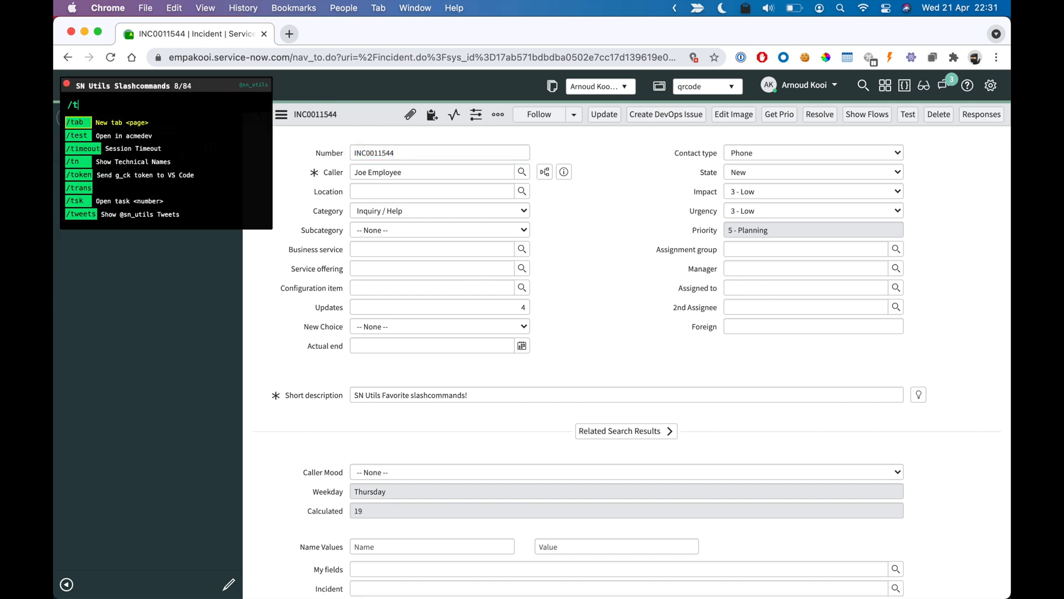
pyautogui.write('n')
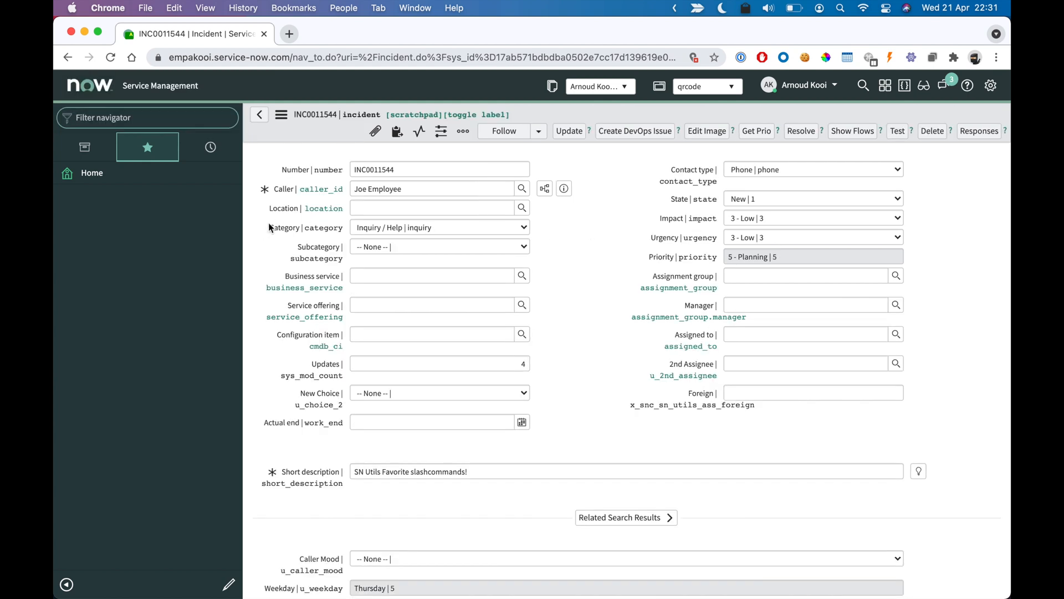
pyautogui.moveTo(298, 219)
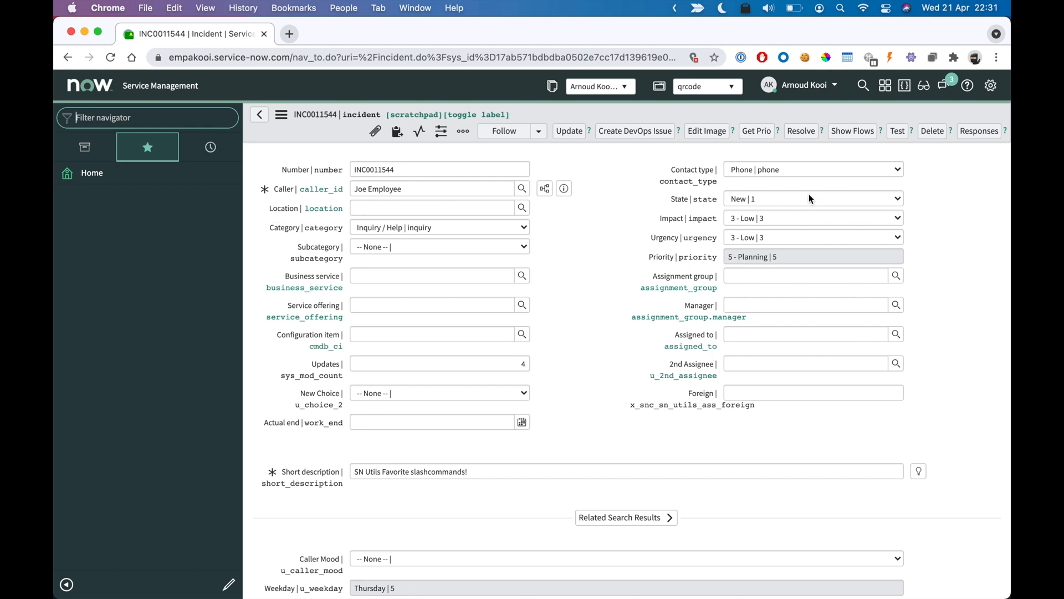
pyautogui.click(814, 198)
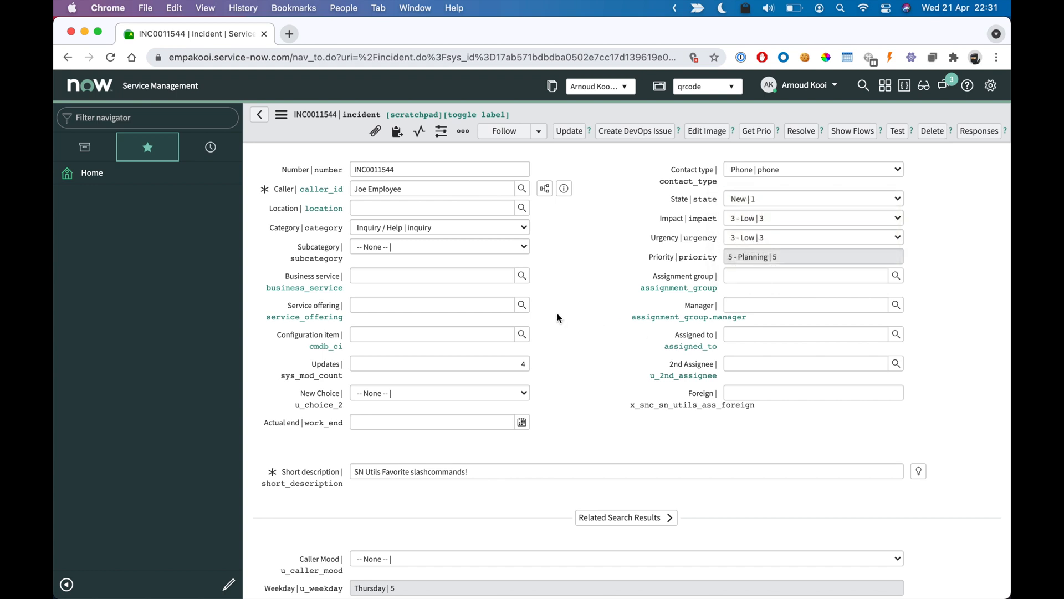
pyautogui.moveTo(581, 326)
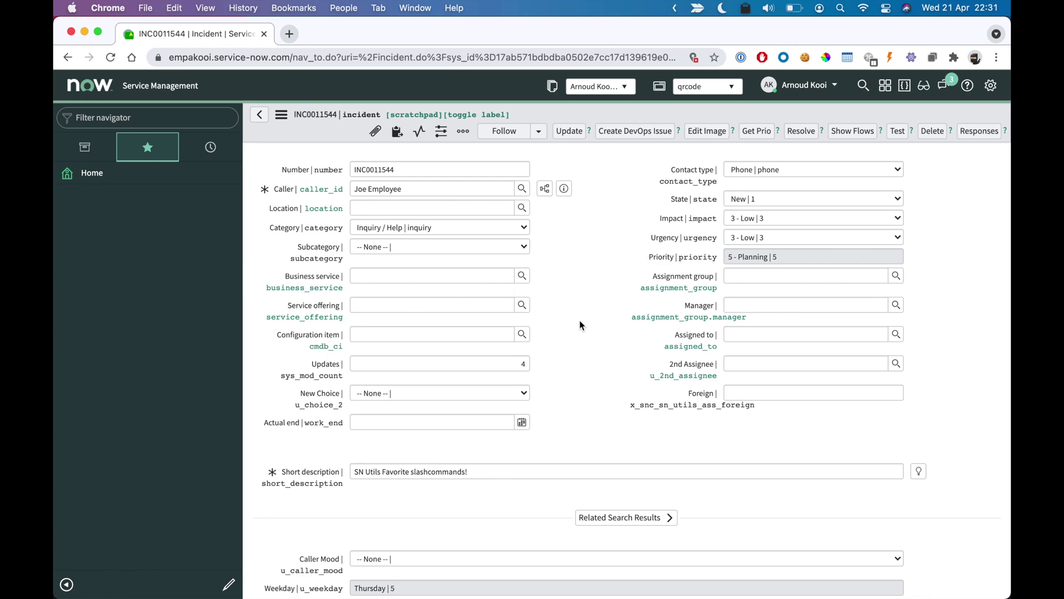
pyautogui.moveTo(580, 337)
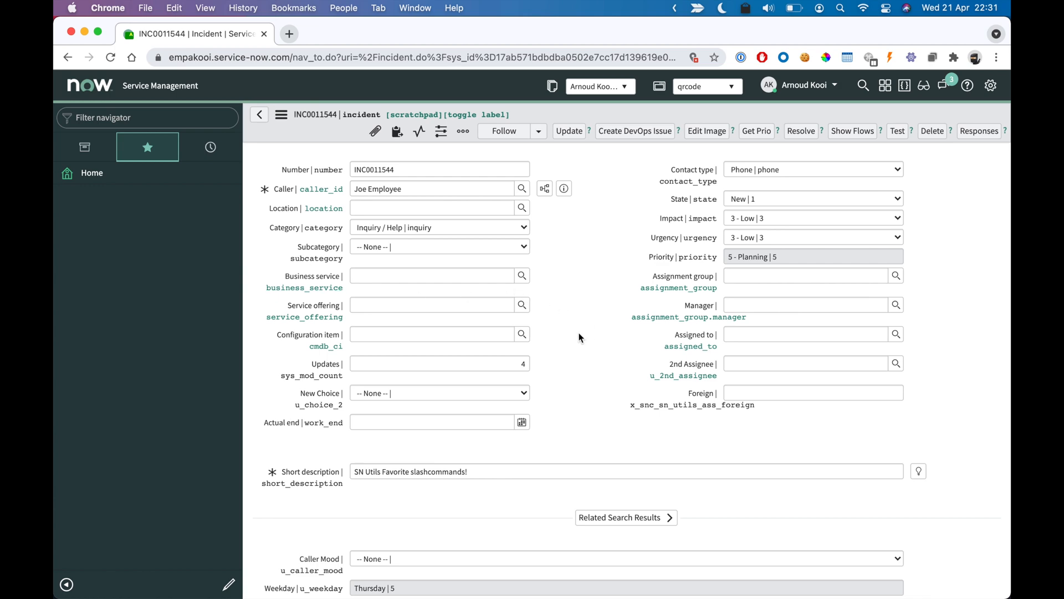
# Step: Open Fred Luddy's user record from sys_id 5137153cc611227c000bbd1bd8cd2005, then close its tab
pyautogui.scroll(-3)
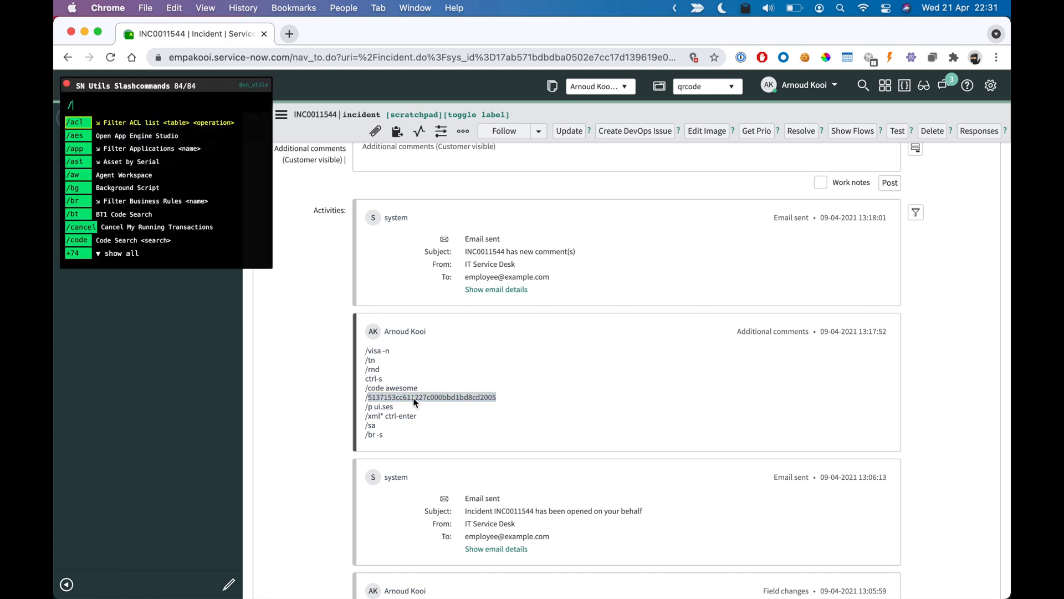
pyautogui.write('/5137153cc611227c000bbd1bd8cd2005')
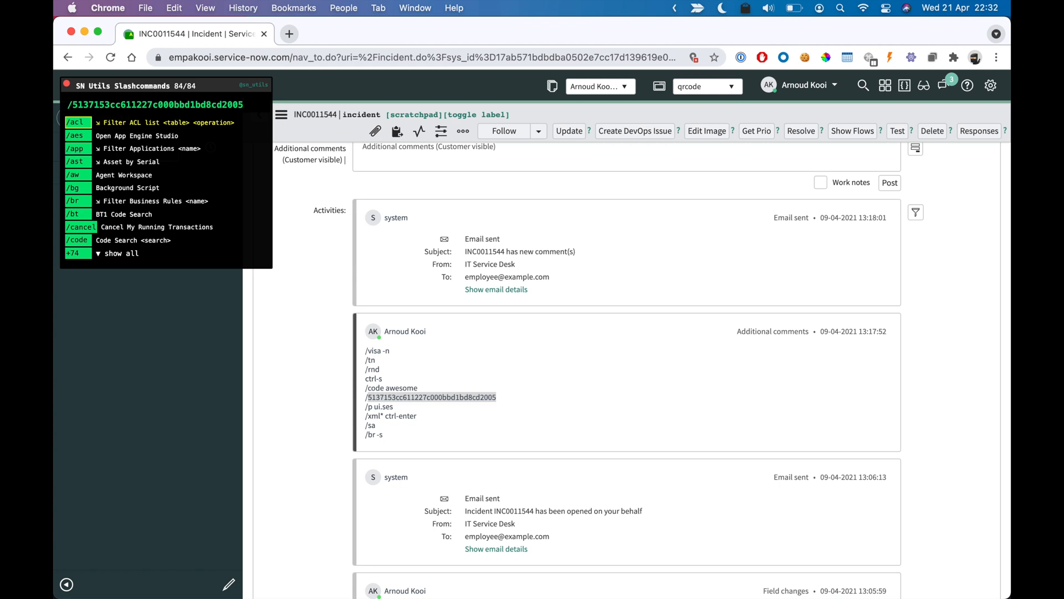
pyautogui.click(430, 397)
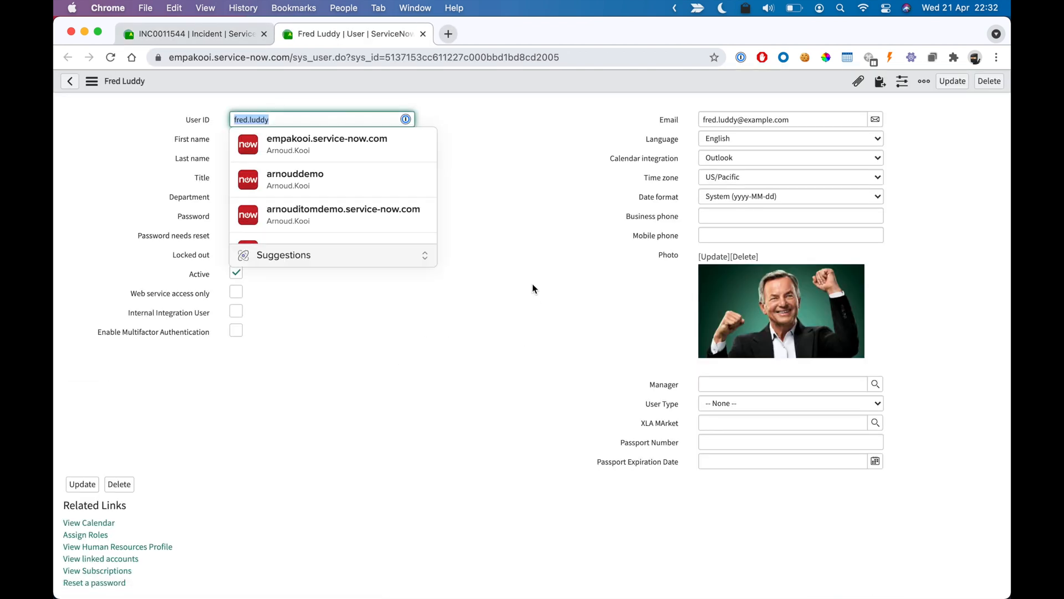
pyautogui.moveTo(530, 282)
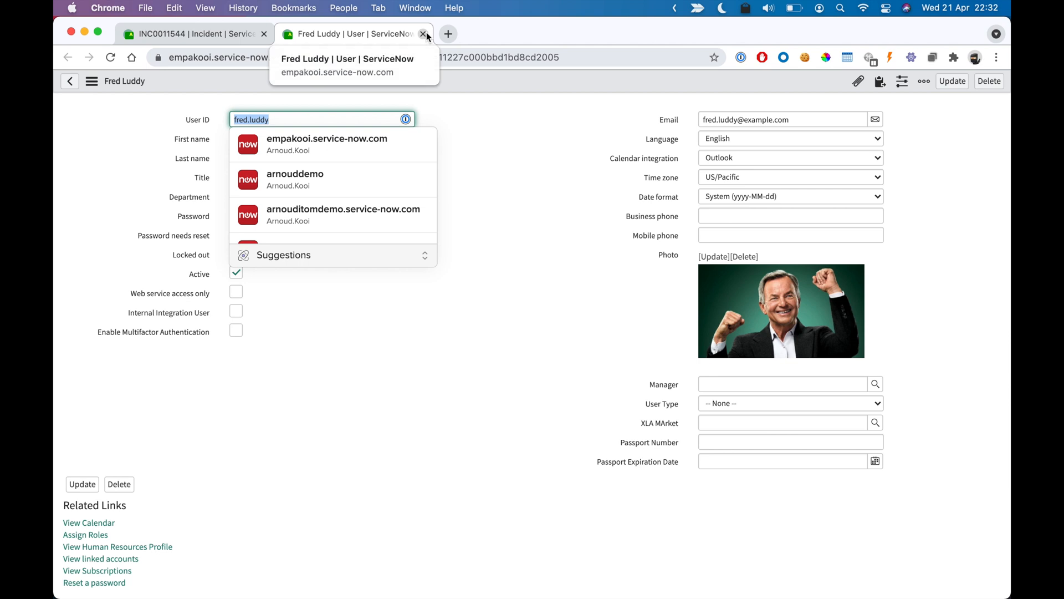
pyautogui.click(424, 34)
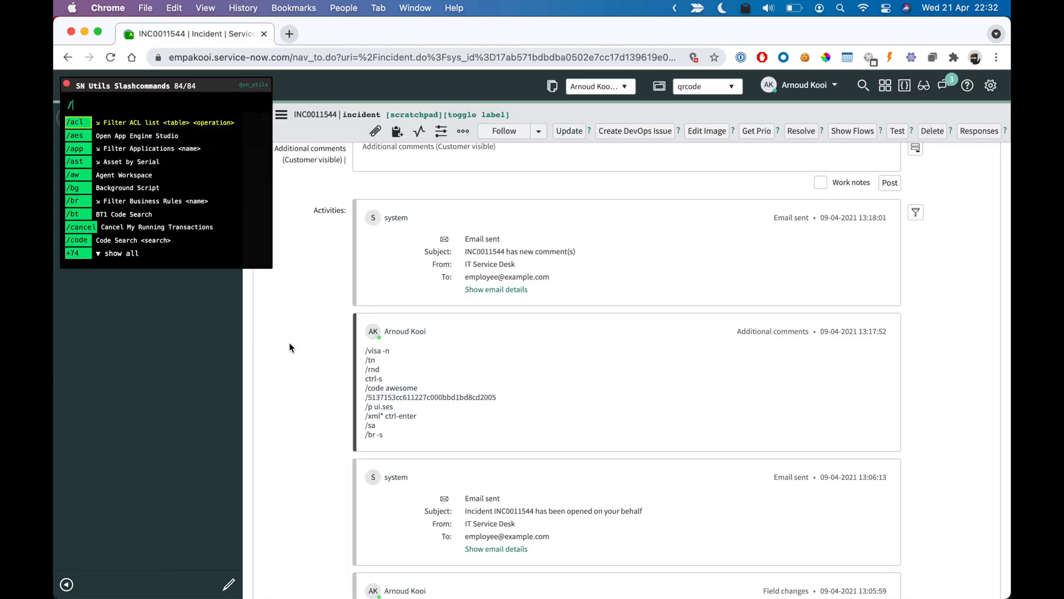
# Step: Run a code search for 'awesome' with /code awesome
pyautogui.write('/code awesome')
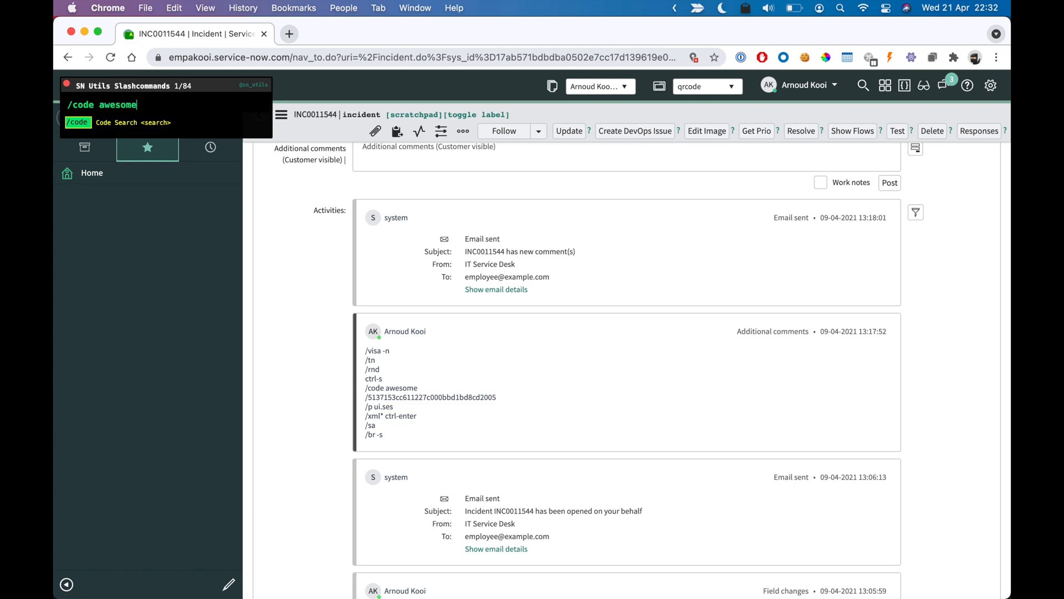
pyautogui.press('Enter')
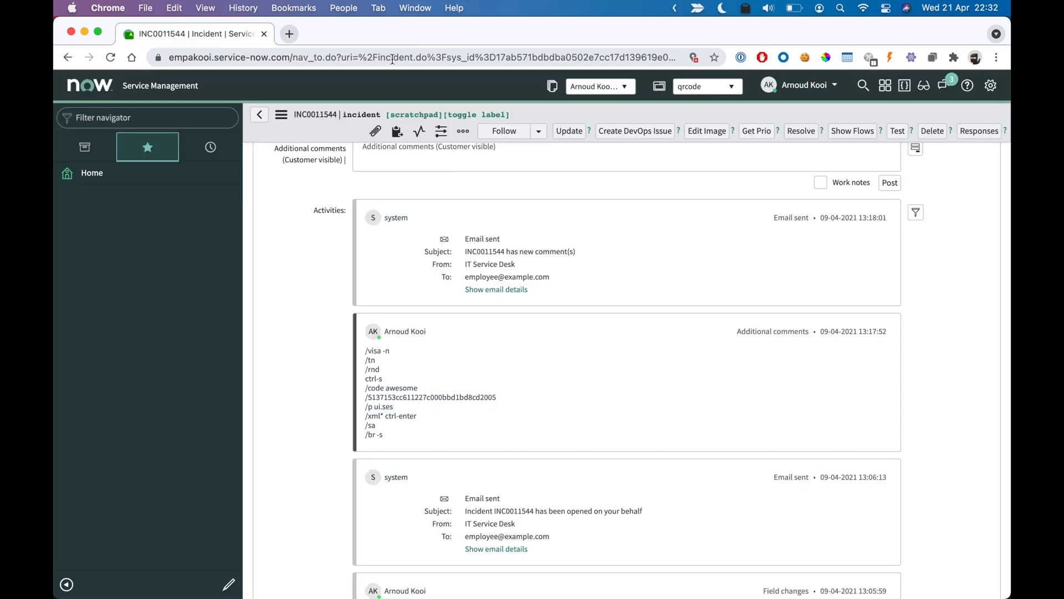
pyautogui.moveTo(292, 260)
pyautogui.write('/sa')
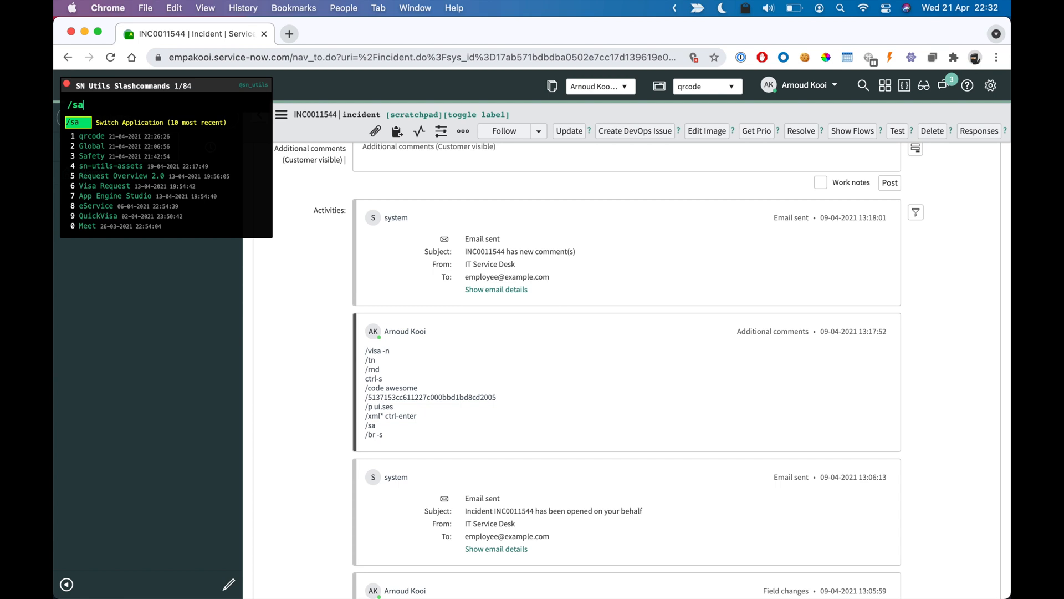
# Step: Switch the application scope to Global from the /sa recent applications list
pyautogui.press('Enter')
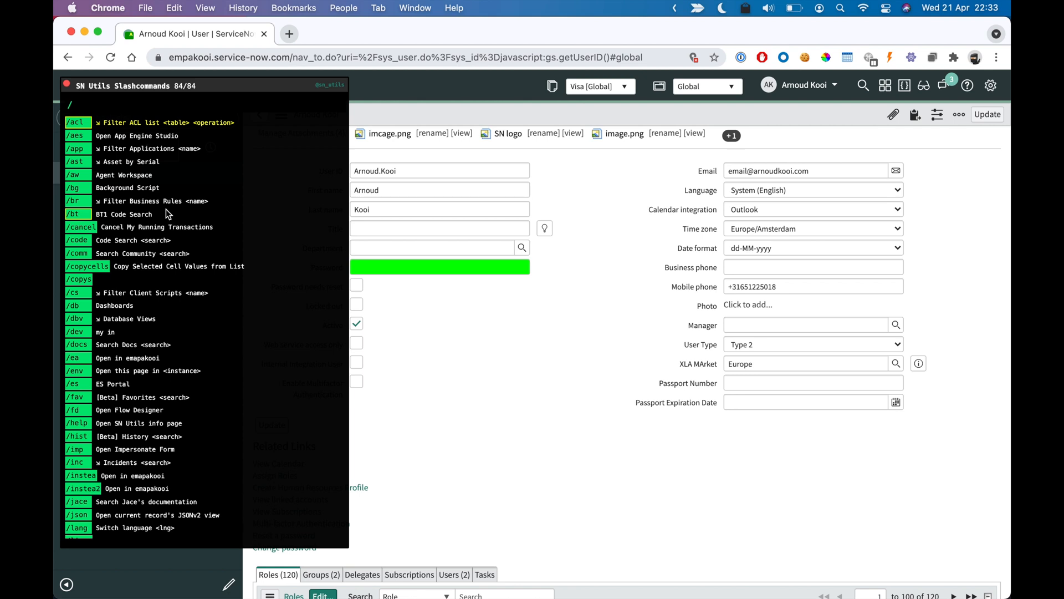
pyautogui.moveTo(507, 336)
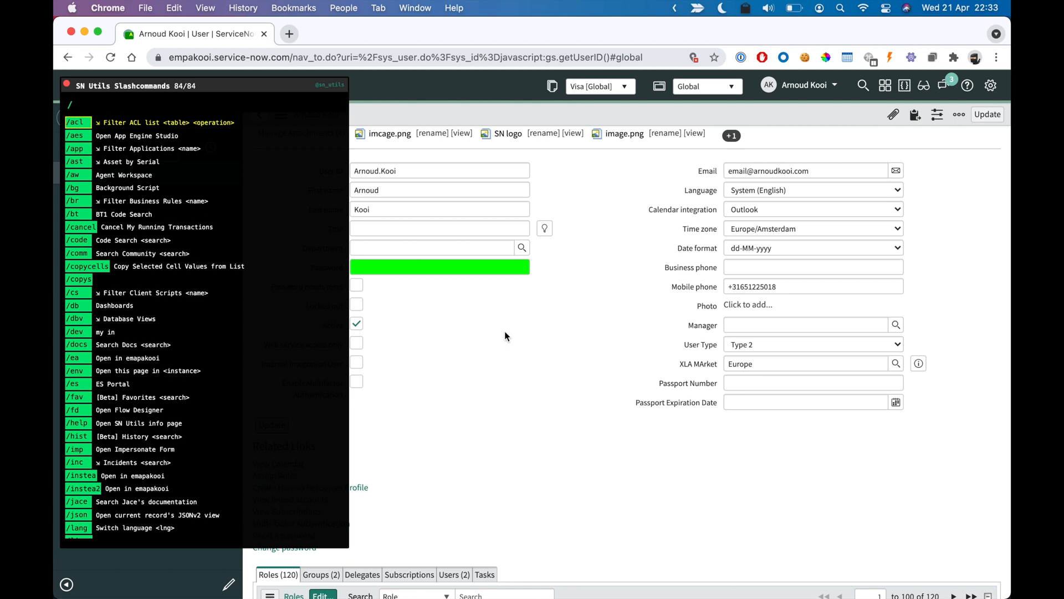